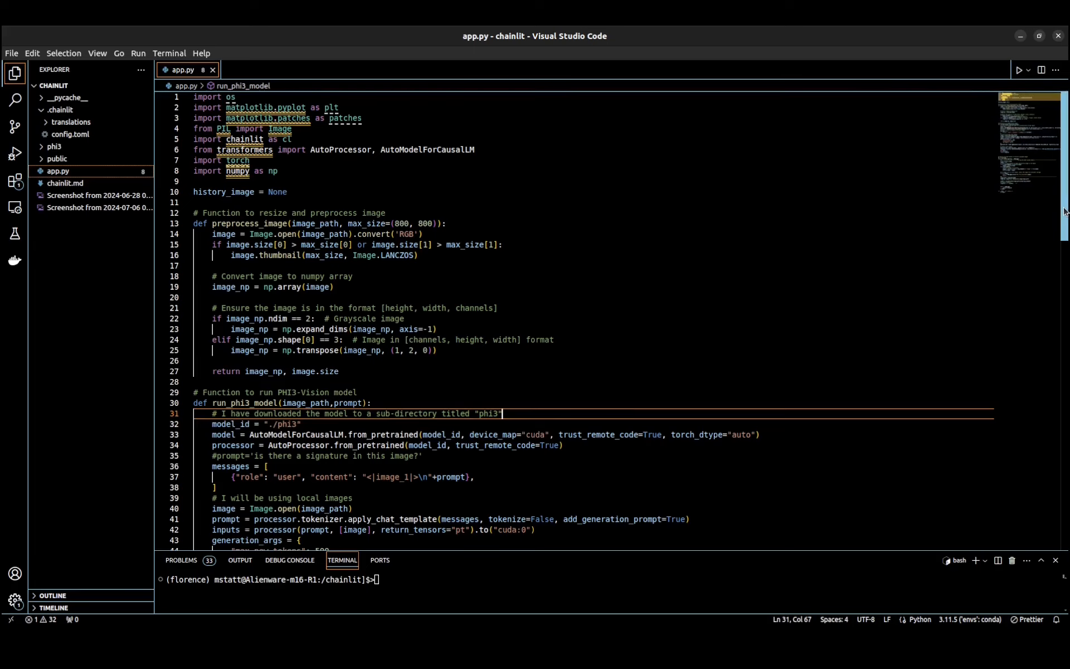
# Start the Chainlit server for app.py from the integrated terminal with 'chainlit run app.py'
pyautogui.scroll(-3)
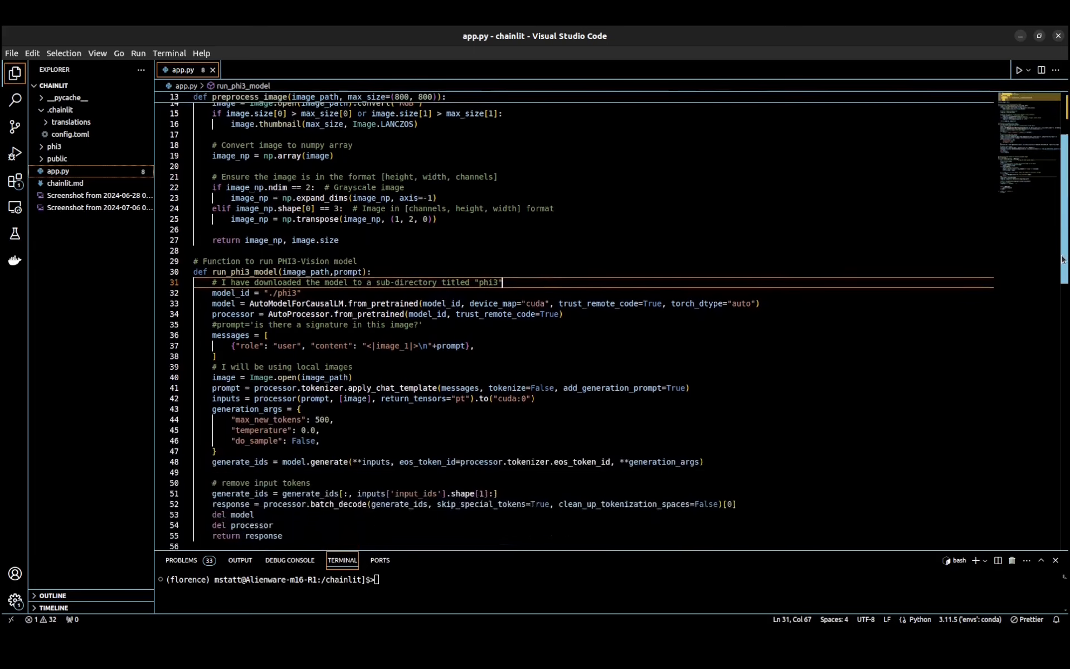
pyautogui.scroll(-3)
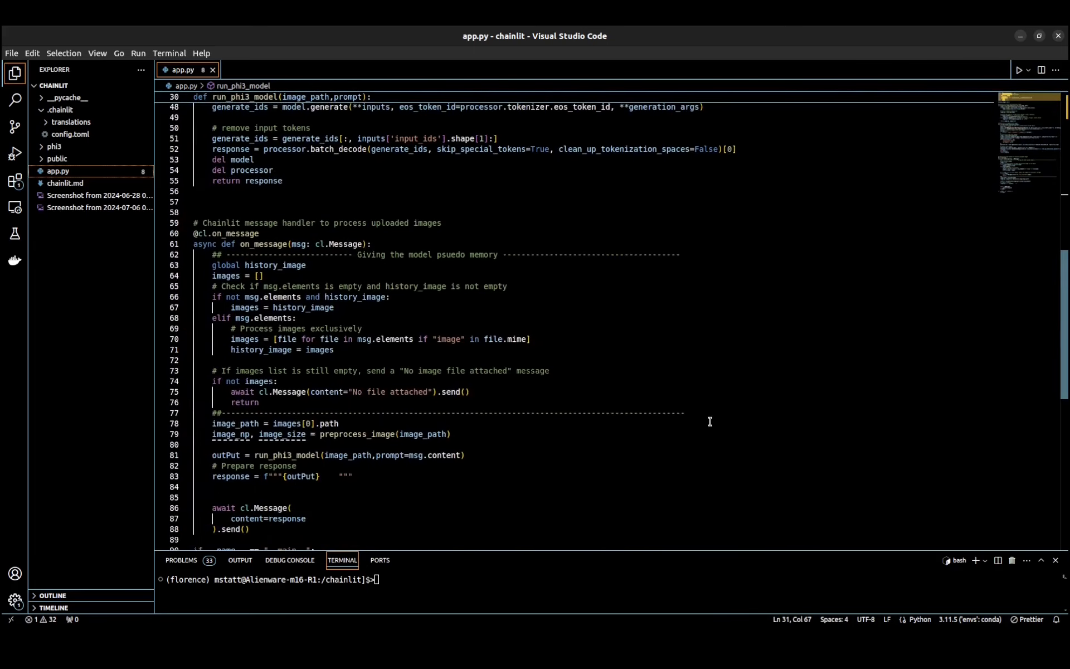
pyautogui.moveTo(211, 255); pyautogui.dragTo(338, 424)
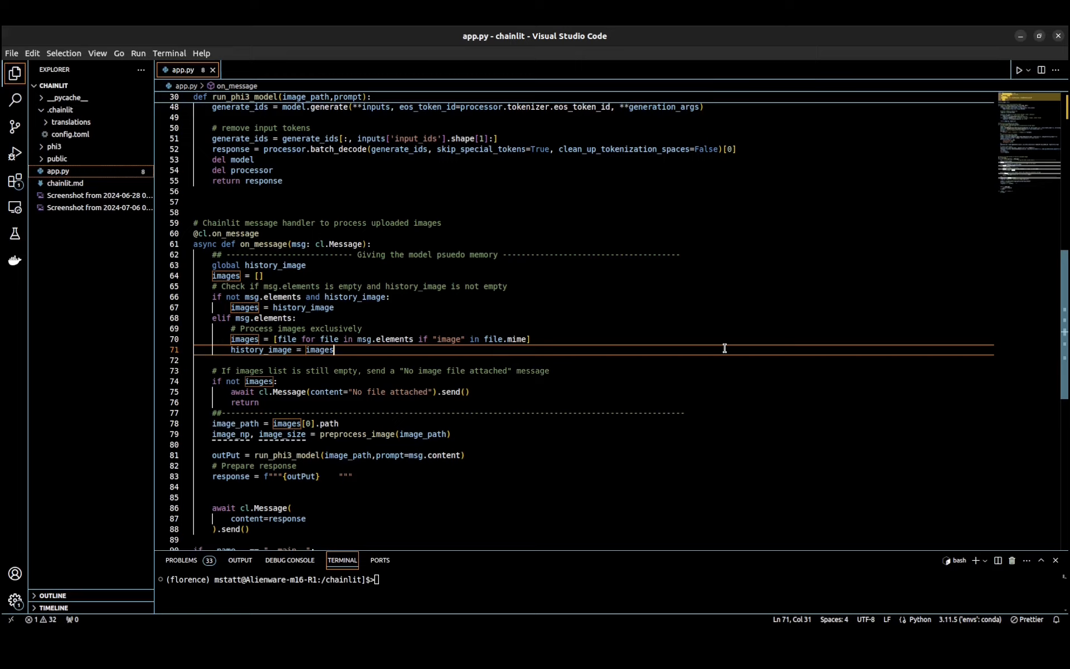
pyautogui.moveTo(697, 343)
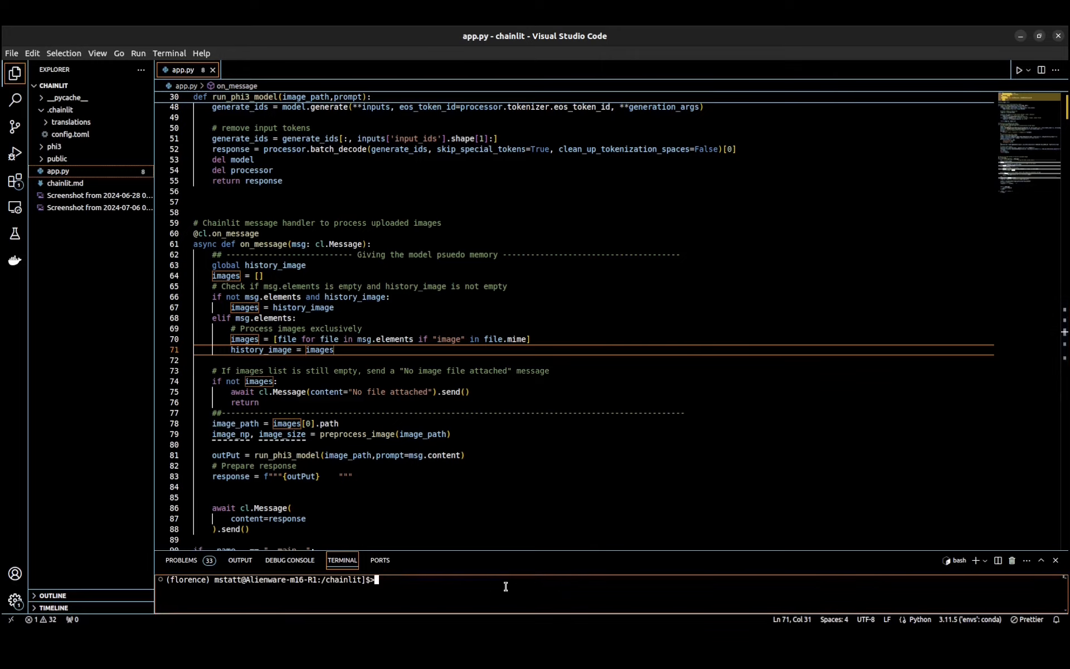
pyautogui.write('chainlit run app.py')
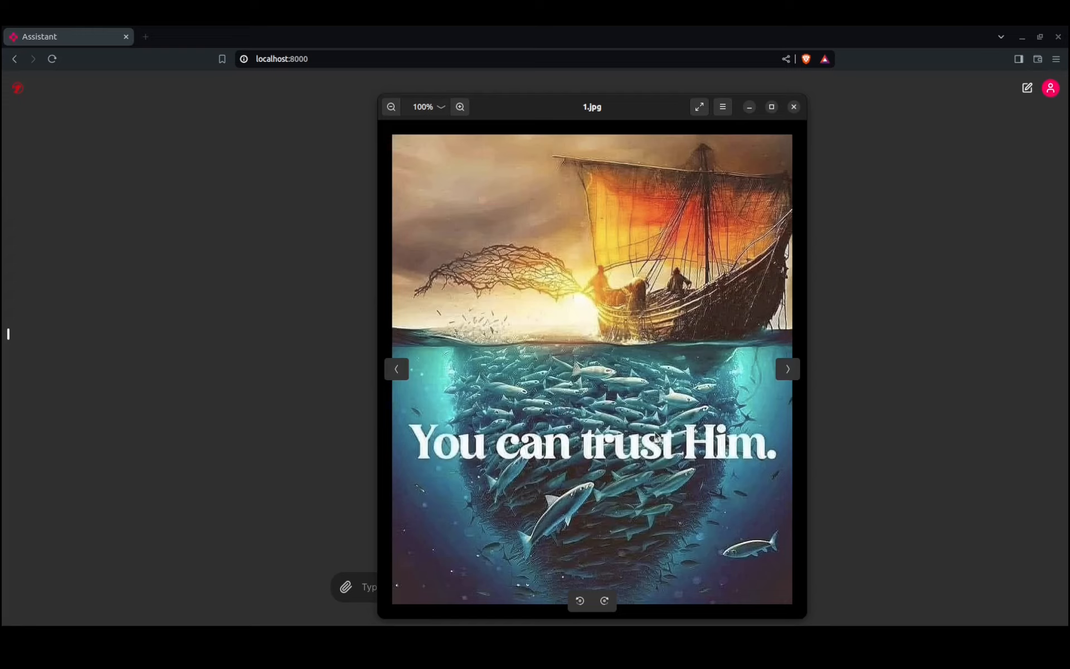
pyautogui.moveTo(795, 118)
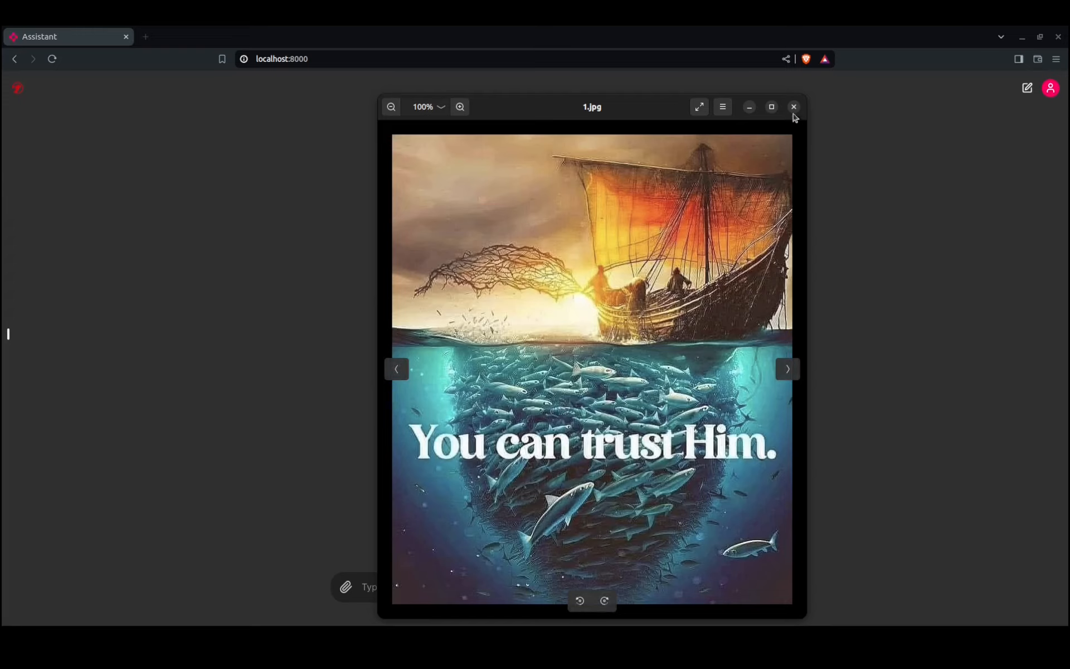
# Send the fishing poster with the message 'Describe this image?' to the assistant
pyautogui.click(794, 106)
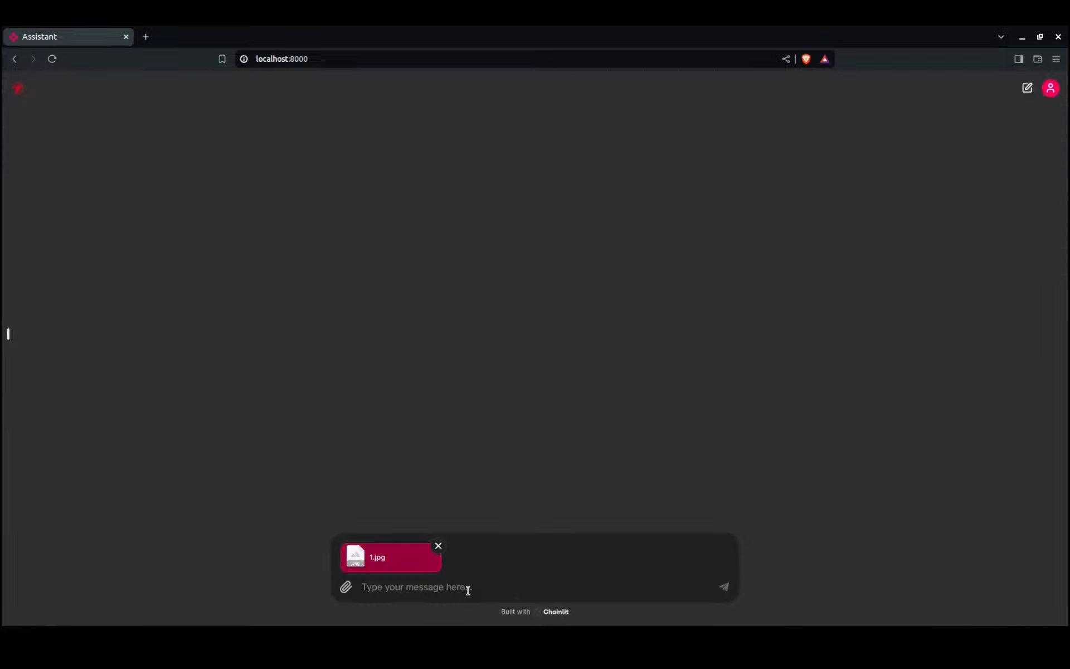
pyautogui.write('D')
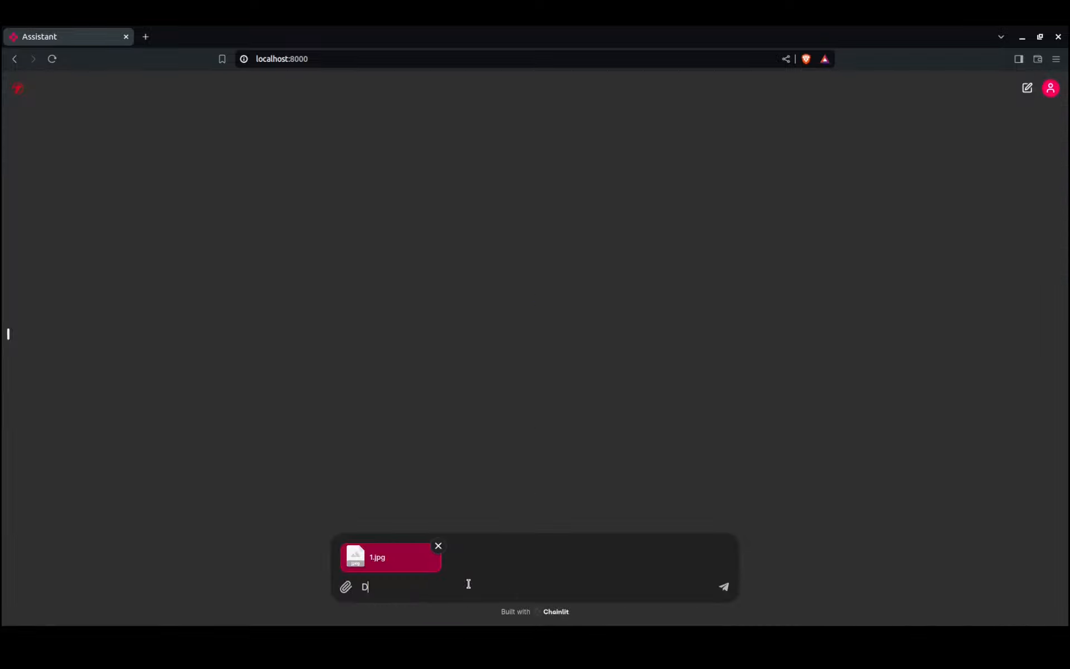
pyautogui.write('escribe th')
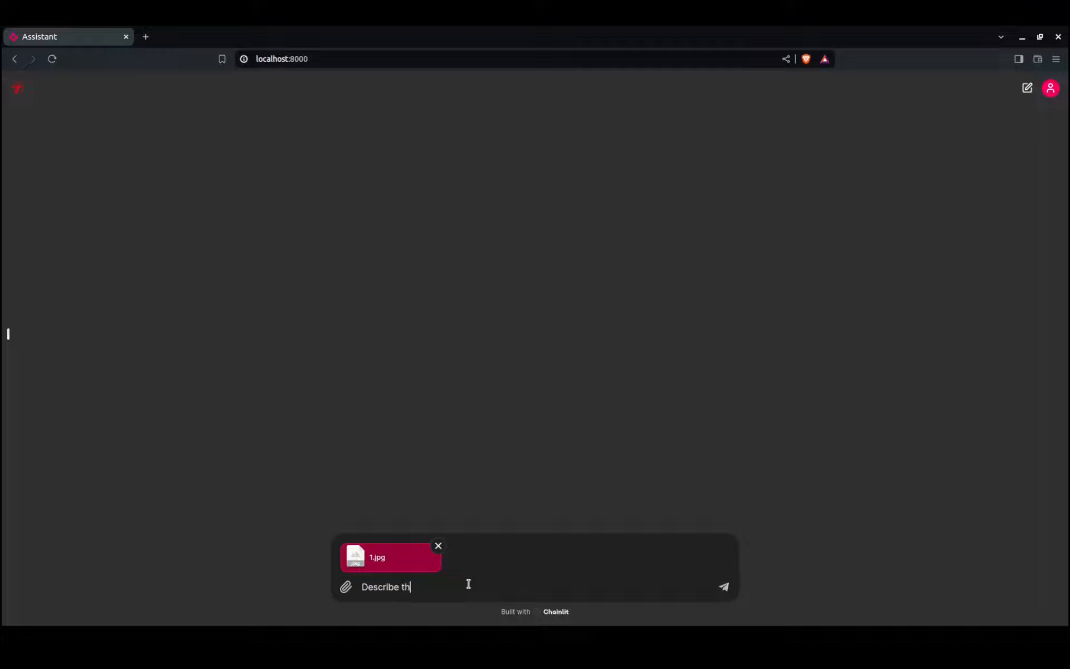
pyautogui.write('is image?')
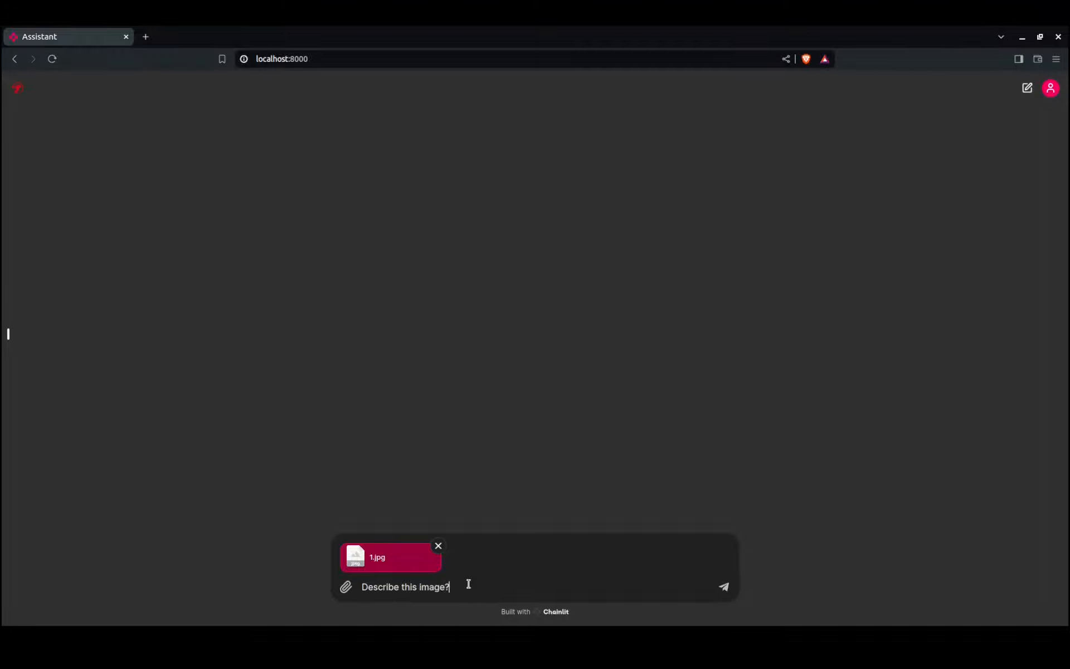
pyautogui.click(723, 587)
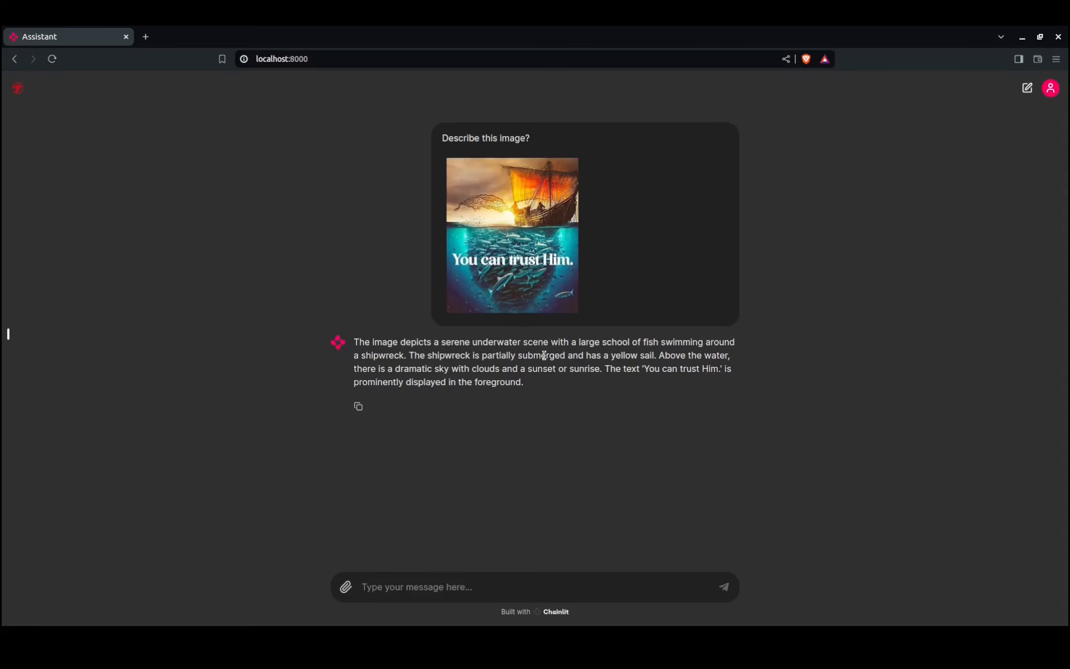
# Send the follow-up 'Count the number of fish in the image' and read the reply
pyautogui.click(498, 587)
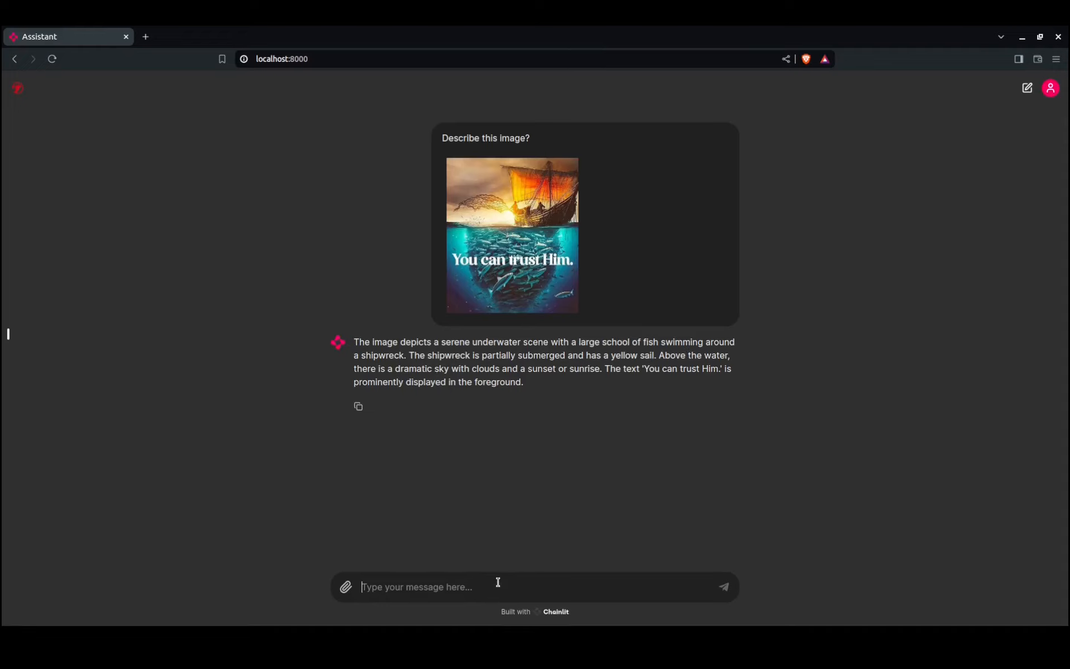
pyautogui.write('Count the')
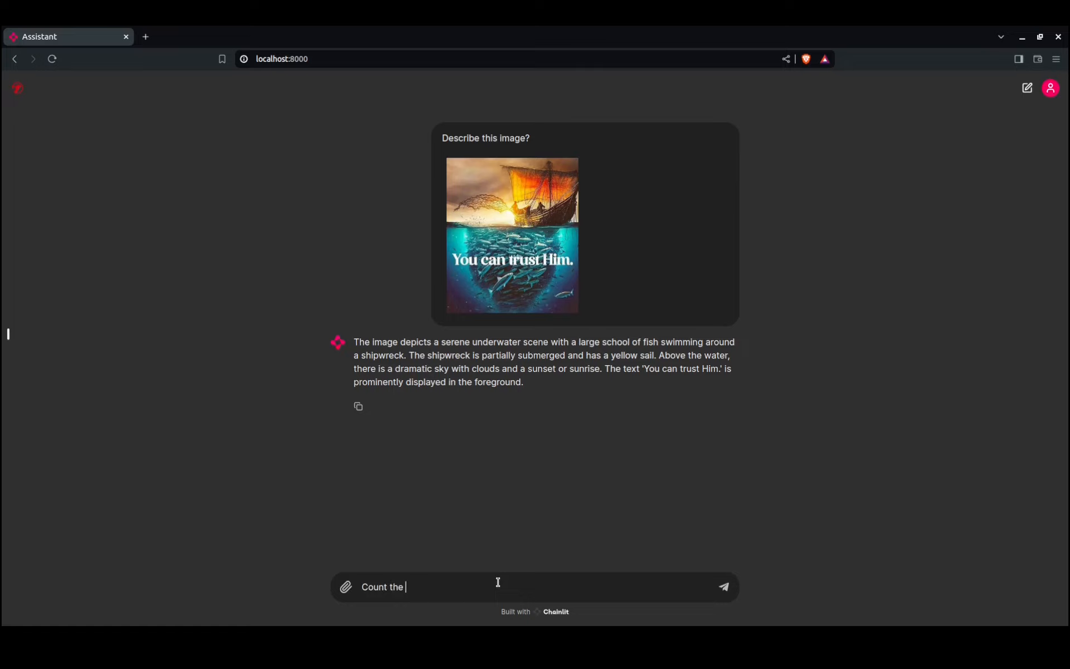
pyautogui.write('number of')
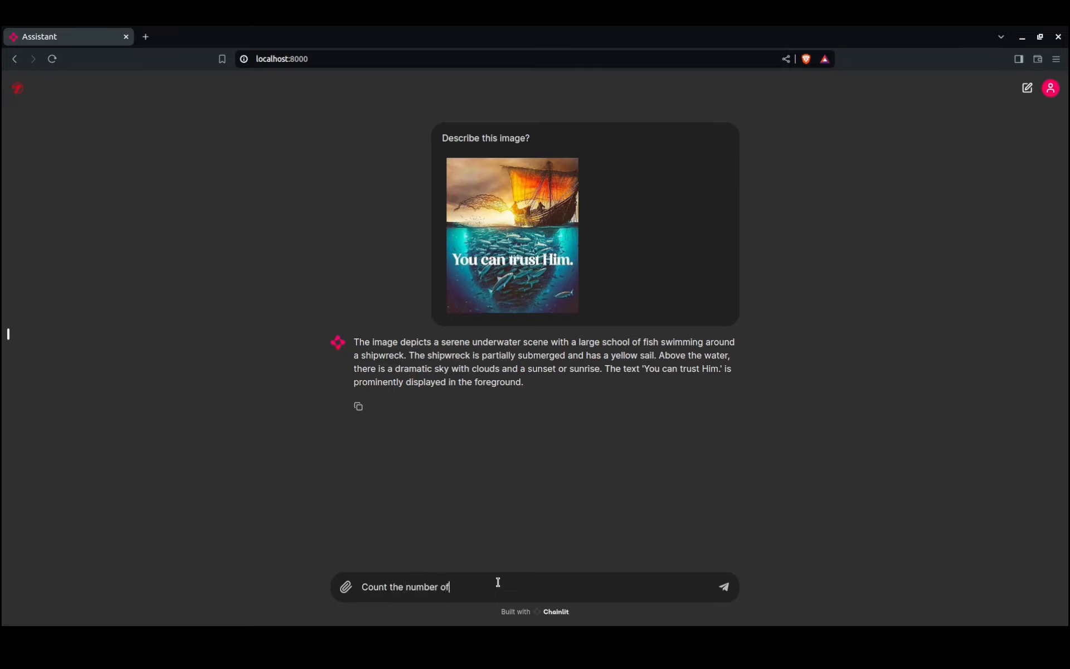
pyautogui.write('fish in')
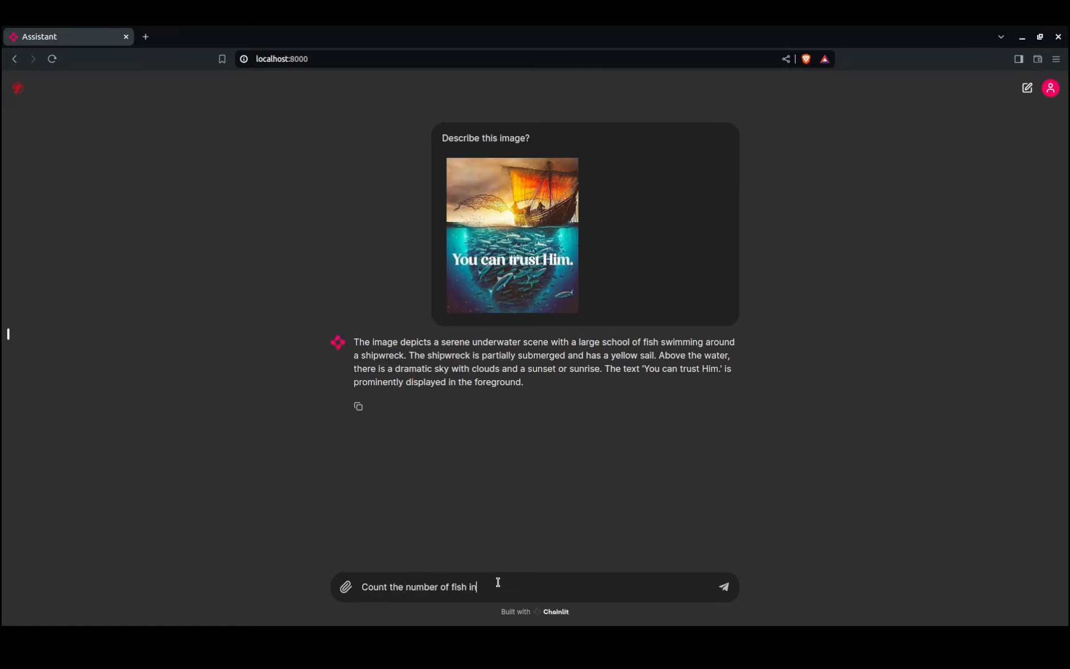
pyautogui.write('the imge')
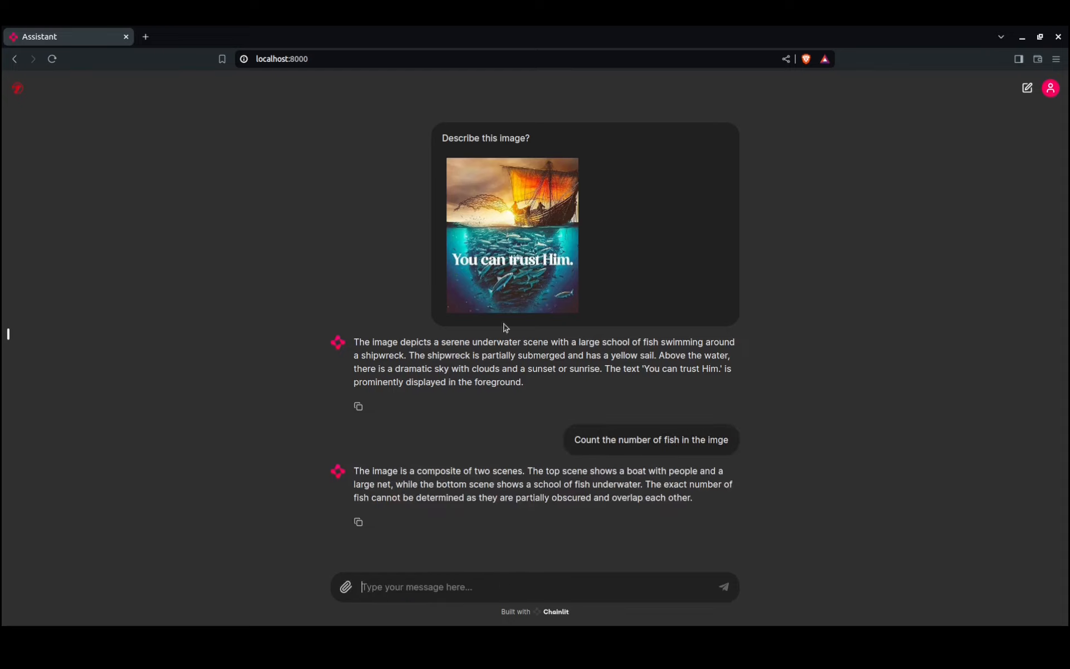
pyautogui.moveTo(530, 274)
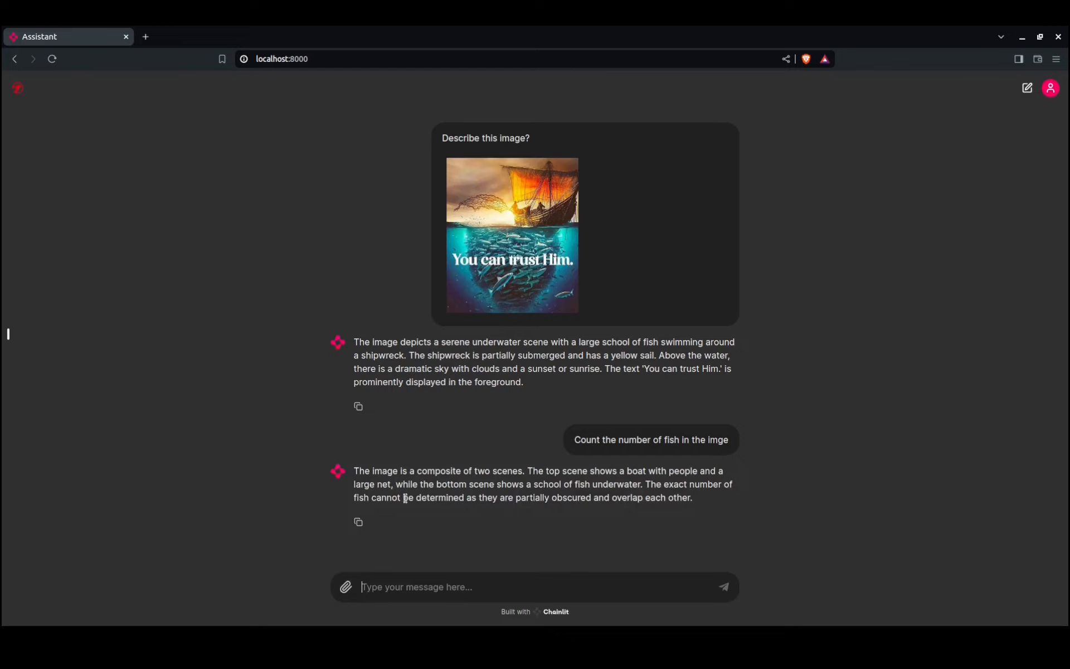
pyautogui.moveTo(465, 511)
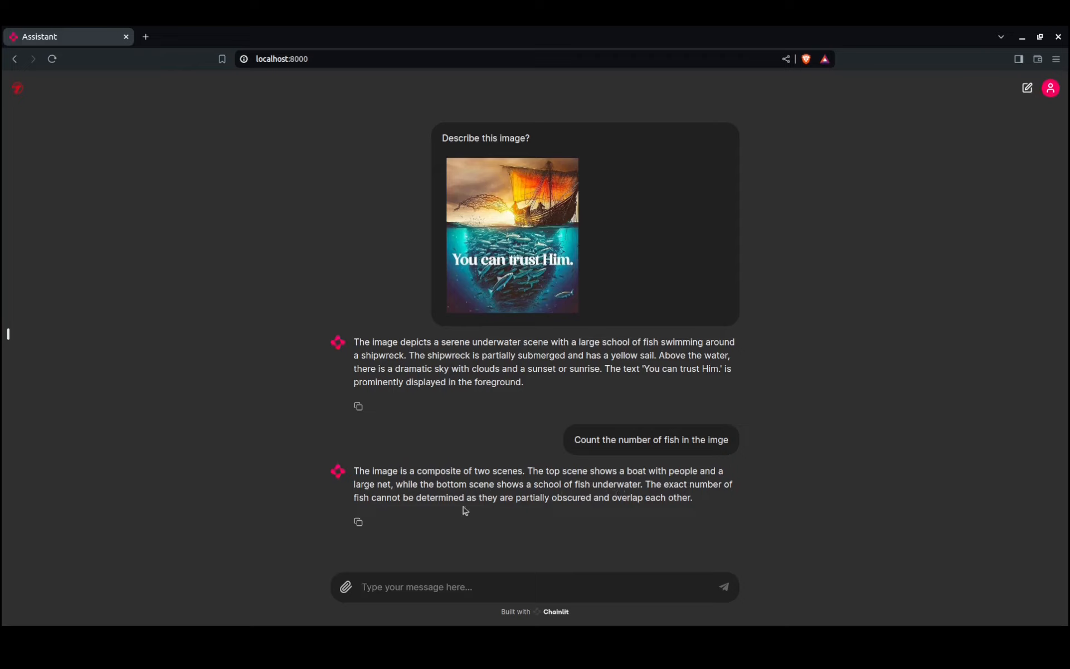
pyautogui.moveTo(722, 481)
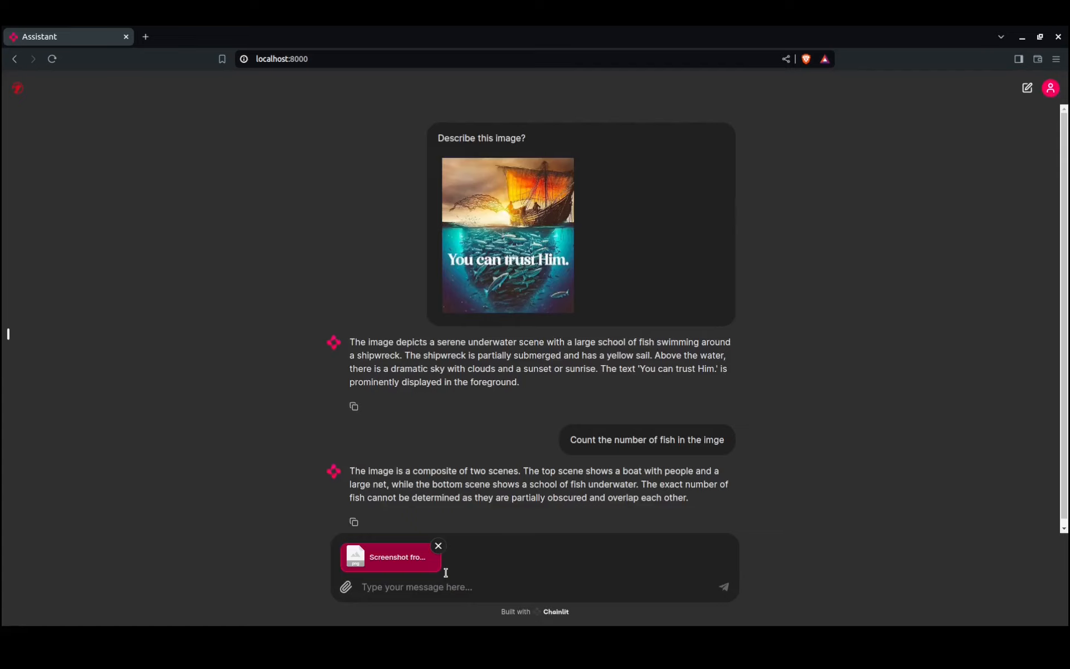
# Send the laptop screenshot with 'Describe this image' and read the assistant's detailed description
pyautogui.write('D')
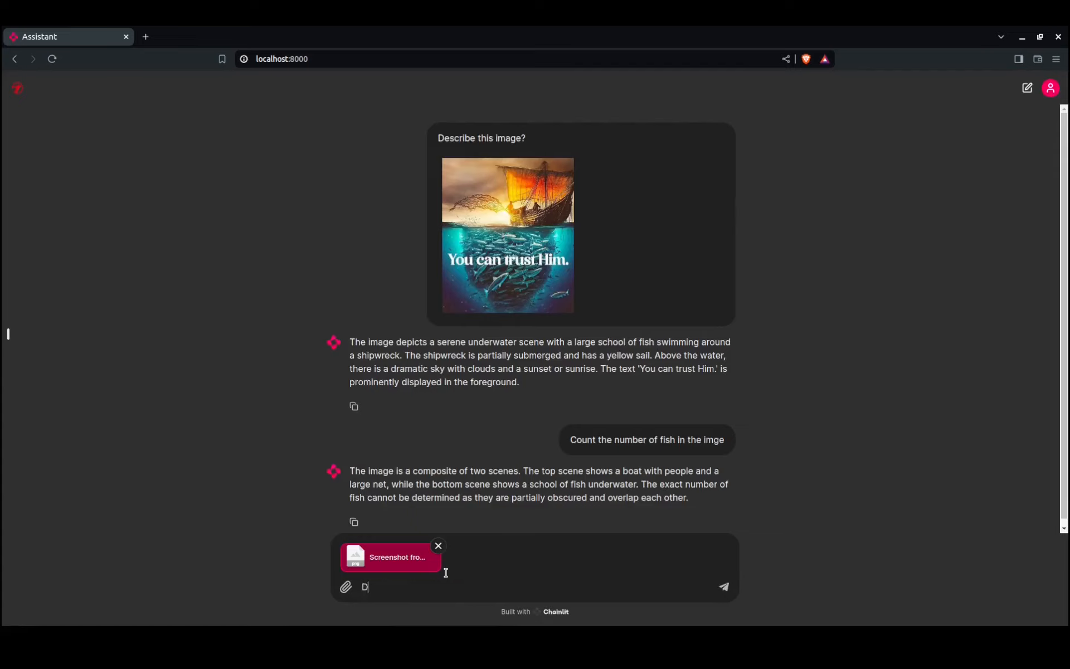
pyautogui.write('escribe')
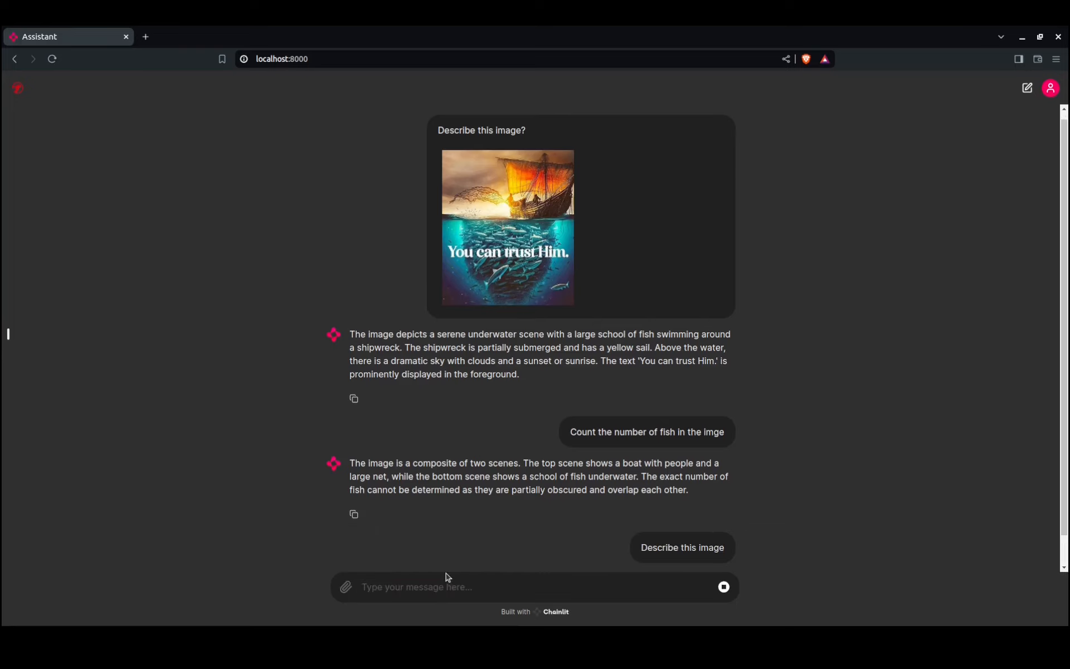
pyautogui.scroll(-3)
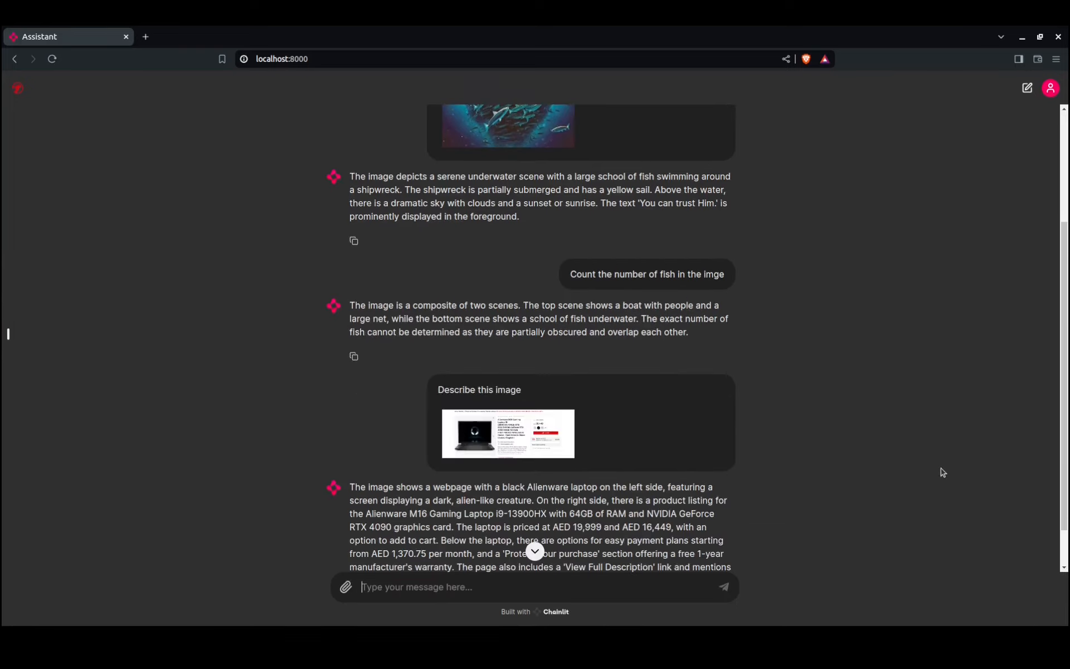
pyautogui.scroll(-3)
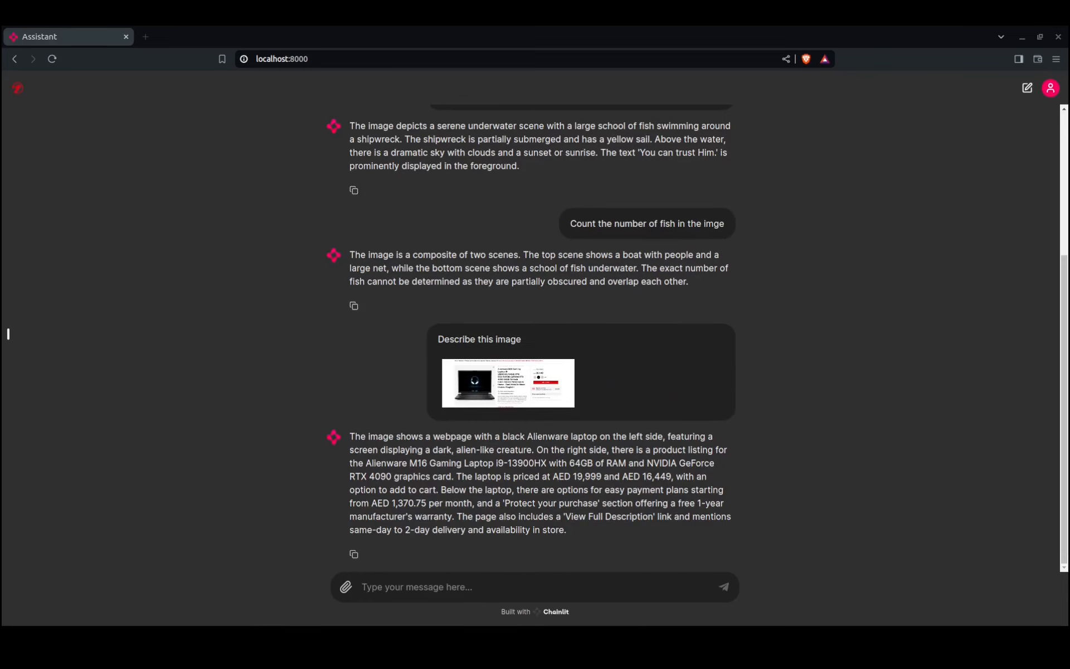
pyautogui.click(508, 384)
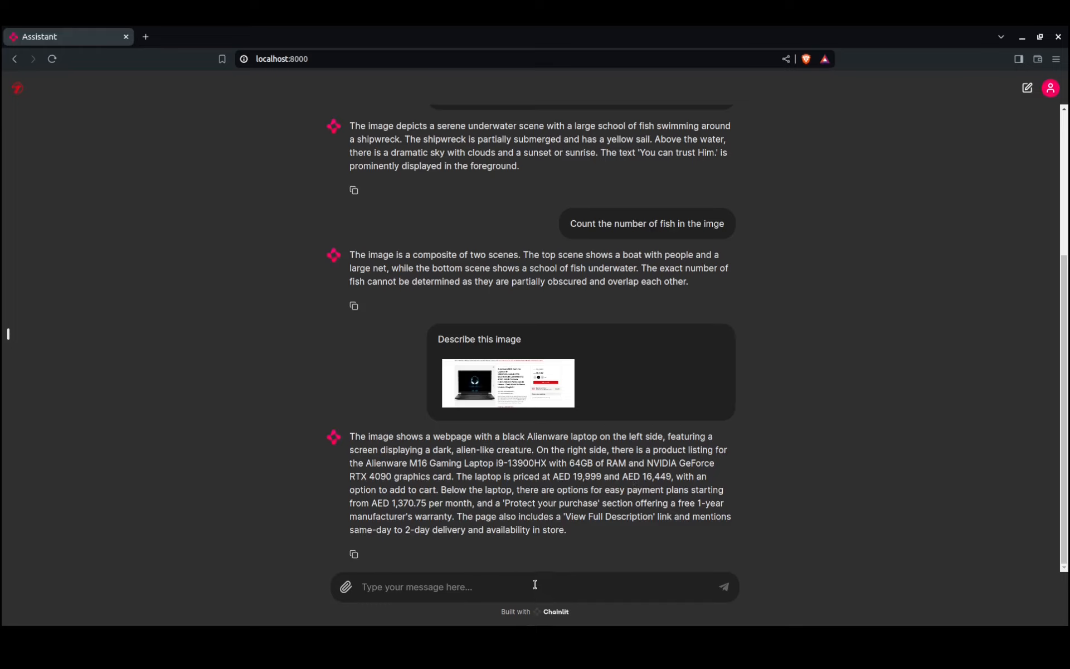
# Ask 'how much does it cost?' and highlight the AED 19,999 price in the reply
pyautogui.write('ho wmuch')
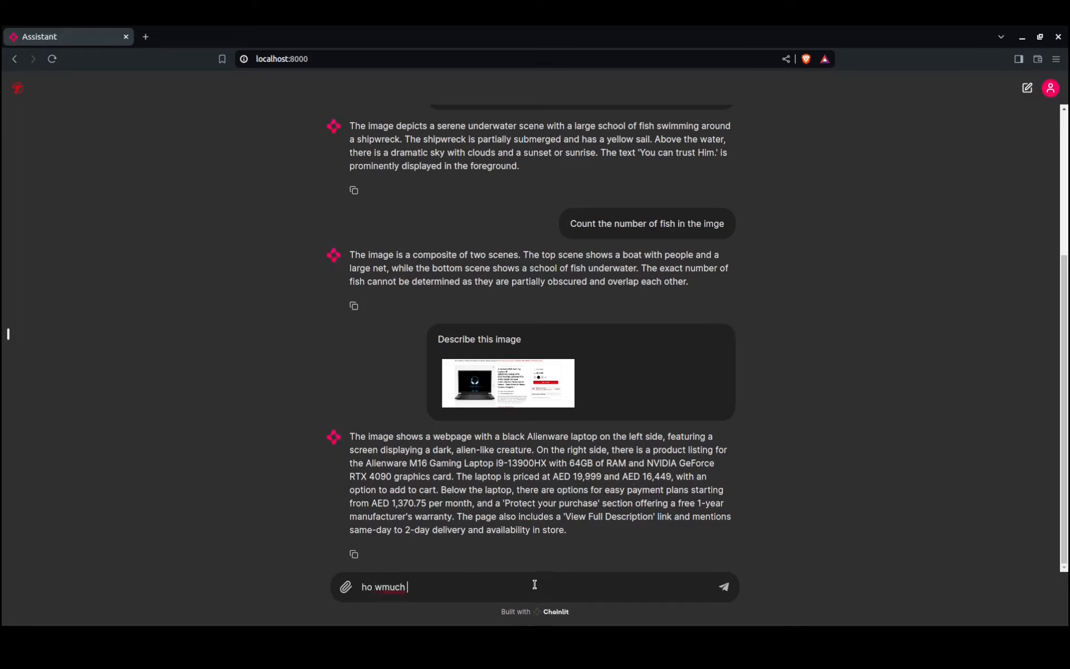
pyautogui.write('does it c')
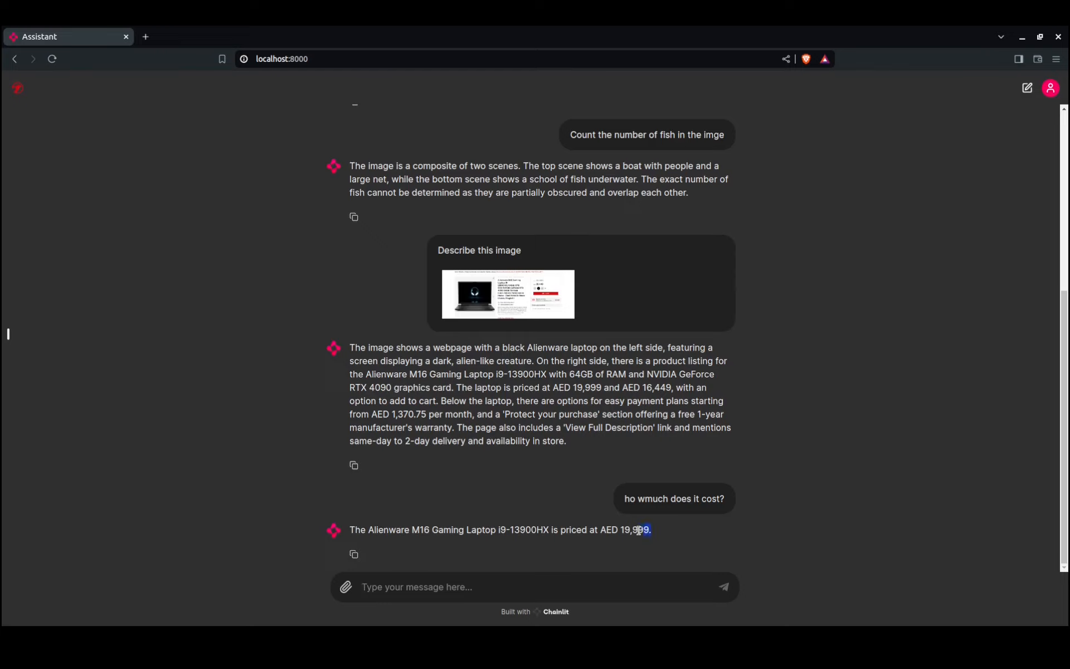
pyautogui.moveTo(651, 530); pyautogui.dragTo(601, 530)
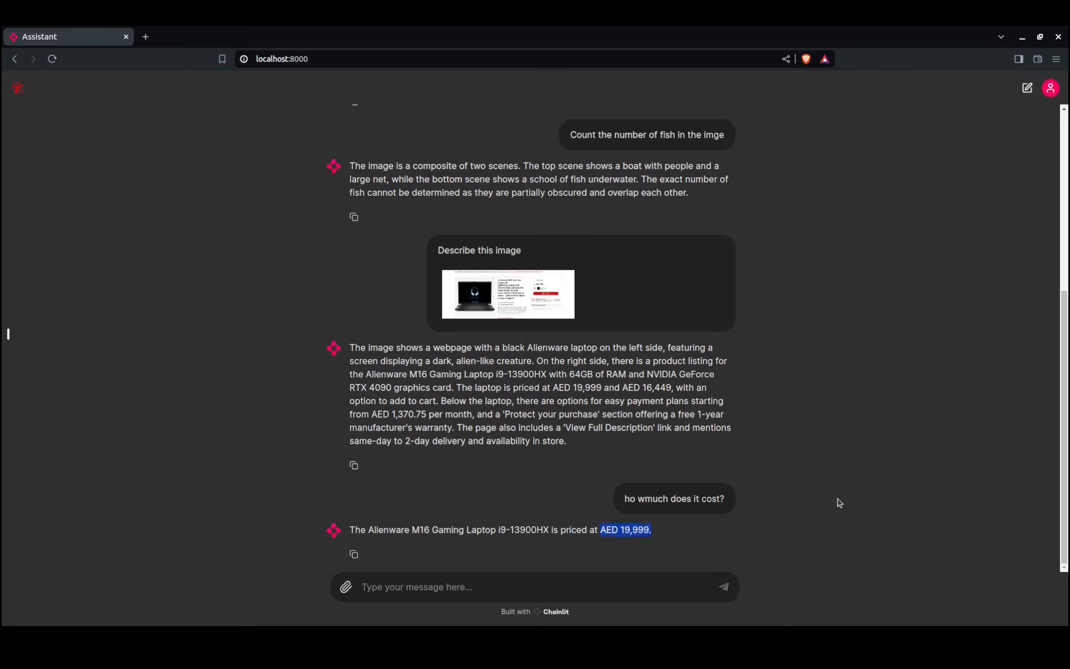
pyautogui.moveTo(597, 574)
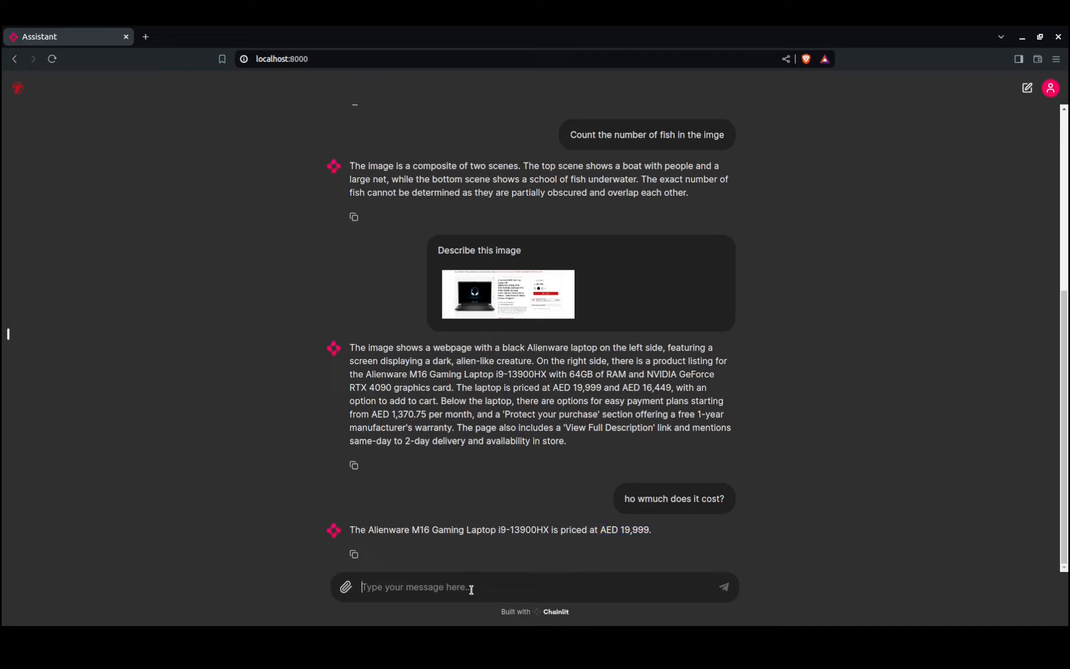
# Ask 'how many GBs is the 4090?' and check the 16GB answer against the enlarged screenshot
pyautogui.write('ho wmany GBs')
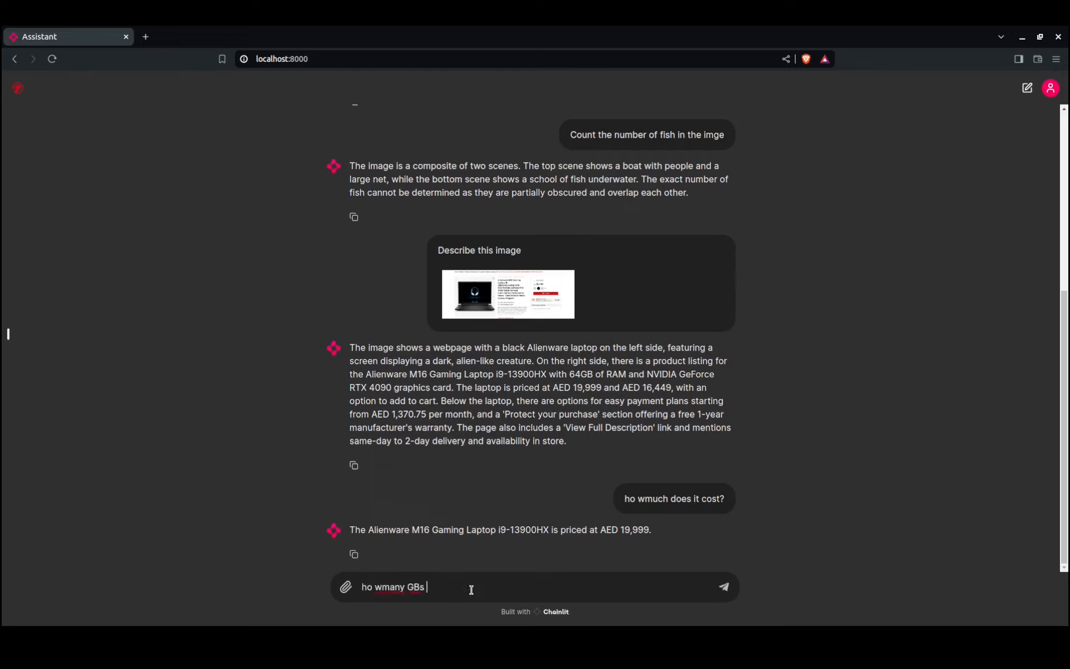
pyautogui.write('is the')
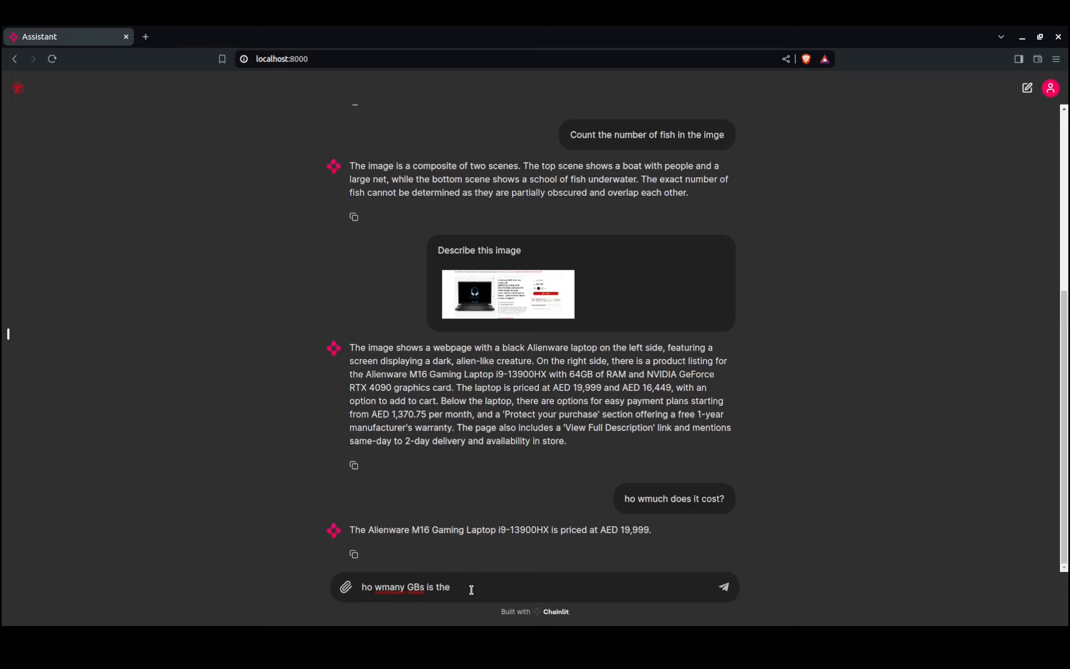
pyautogui.write('4090?')
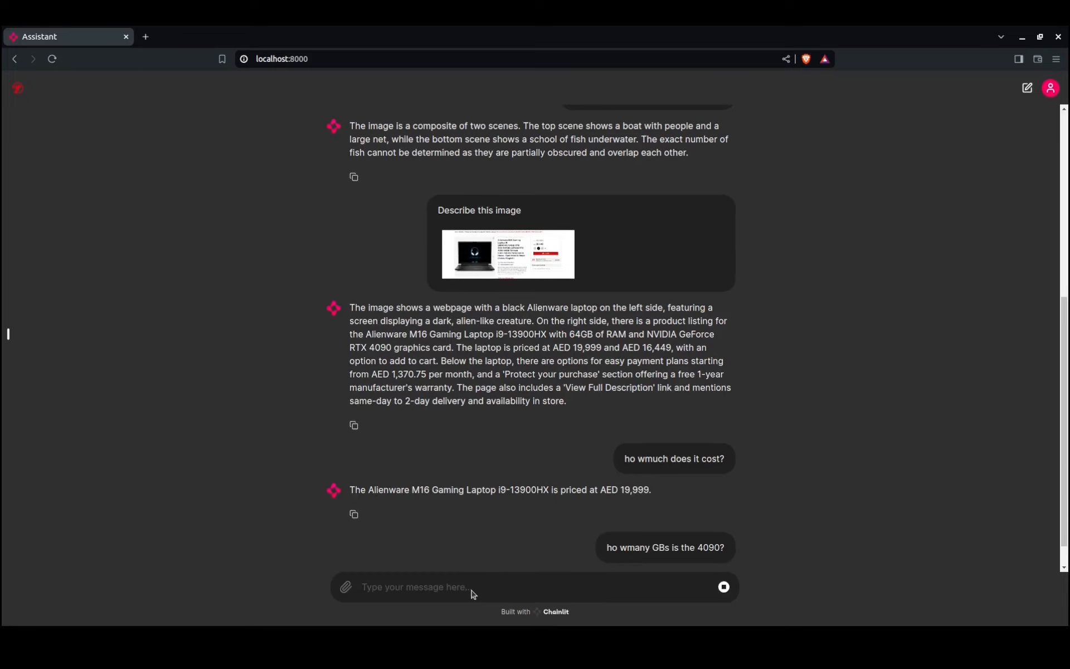
pyautogui.click(508, 254)
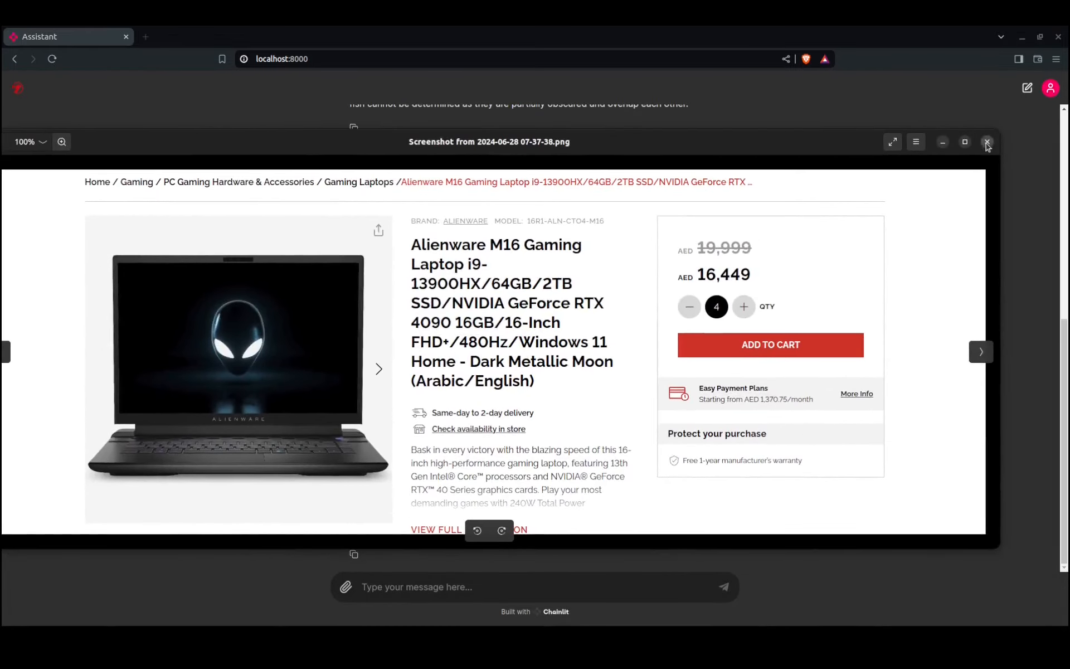
pyautogui.click(987, 143)
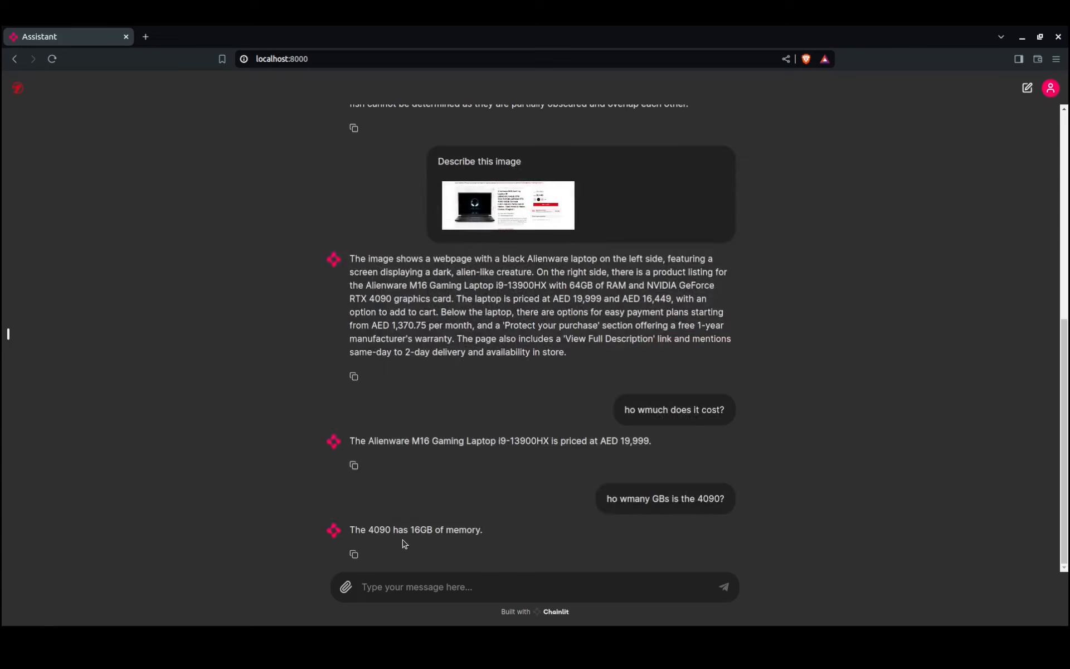